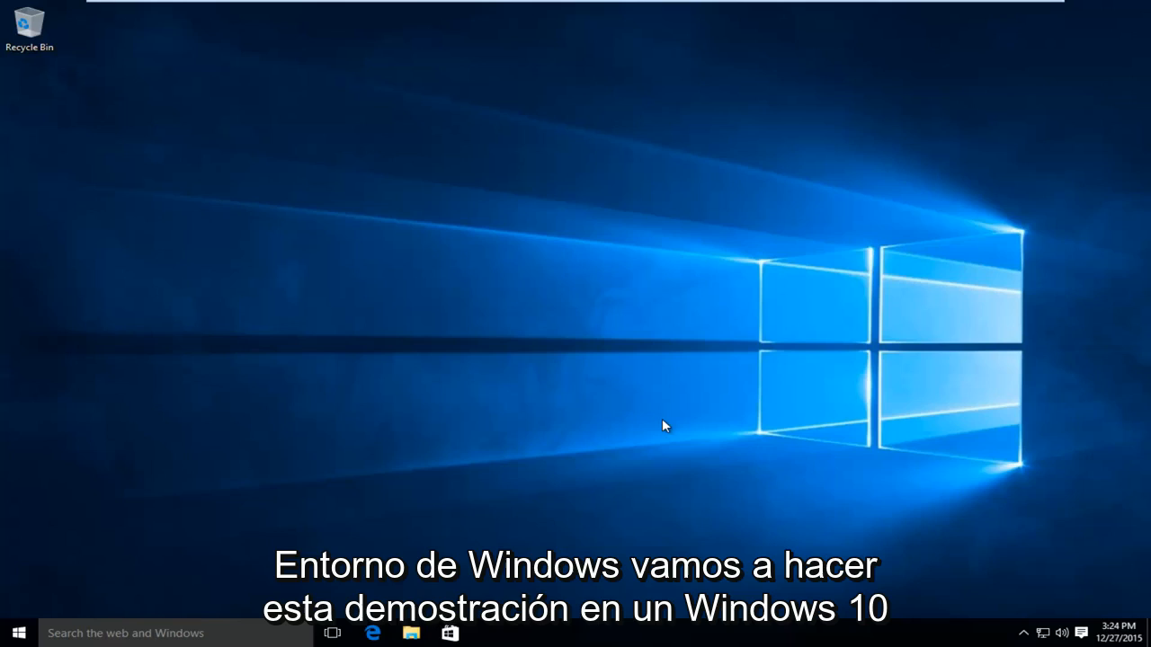
mouse_move(663, 406)
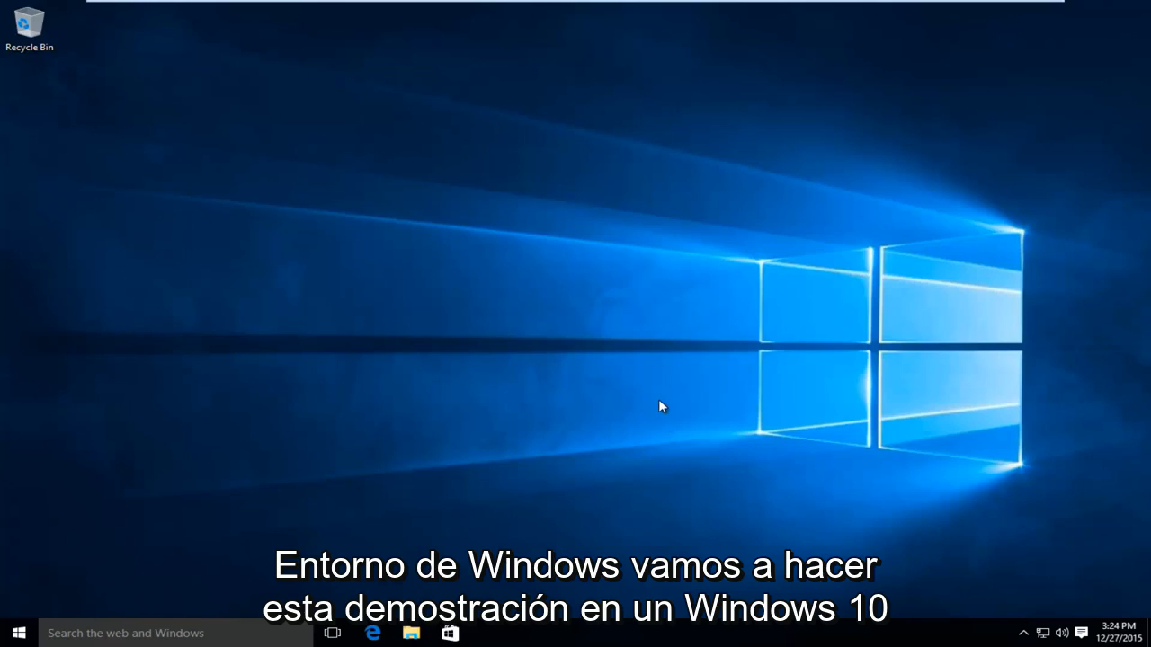
mouse_move(490, 352)
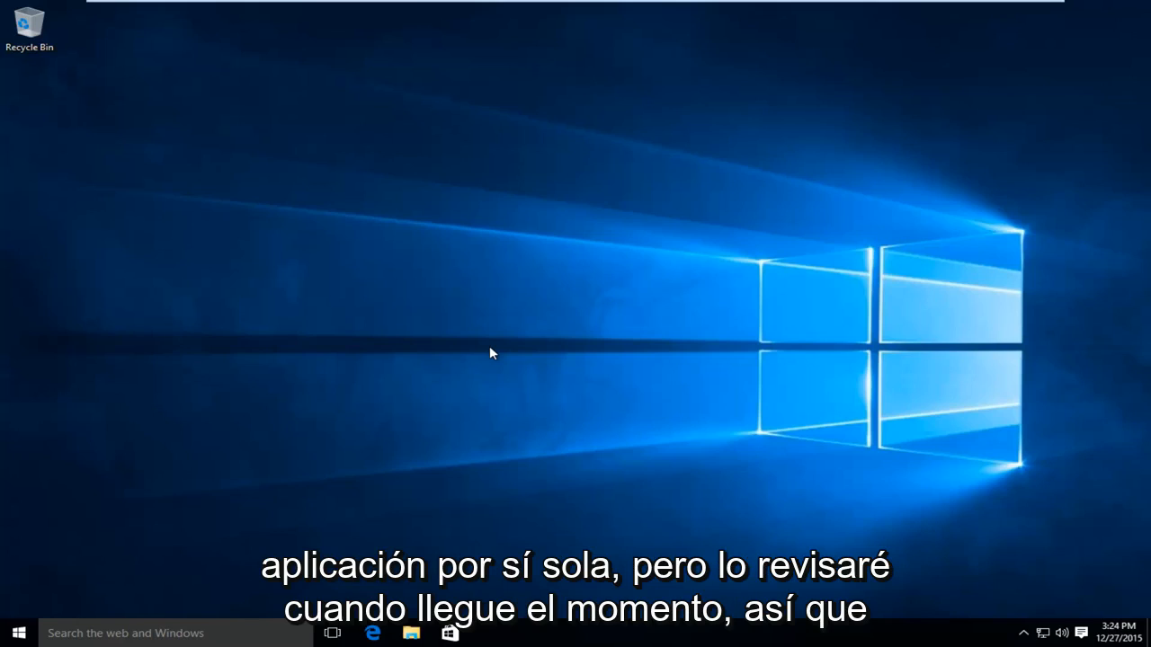
mouse_move(241, 514)
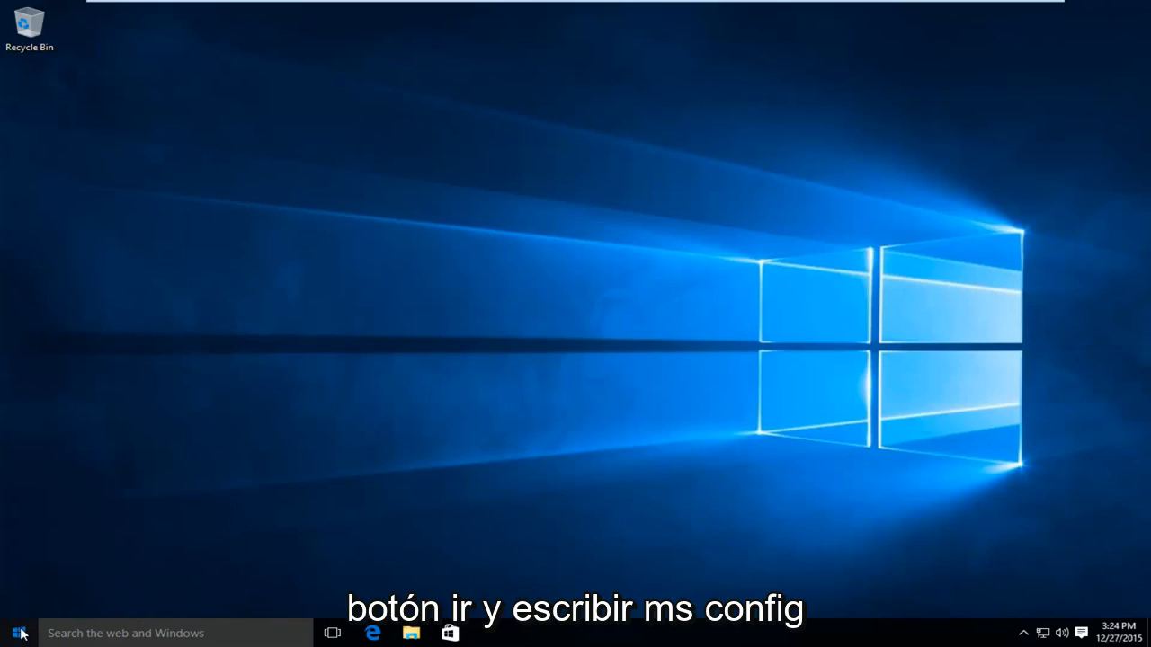
- Search Start for msconfig and launch System Configuration from the results
click(16, 632)
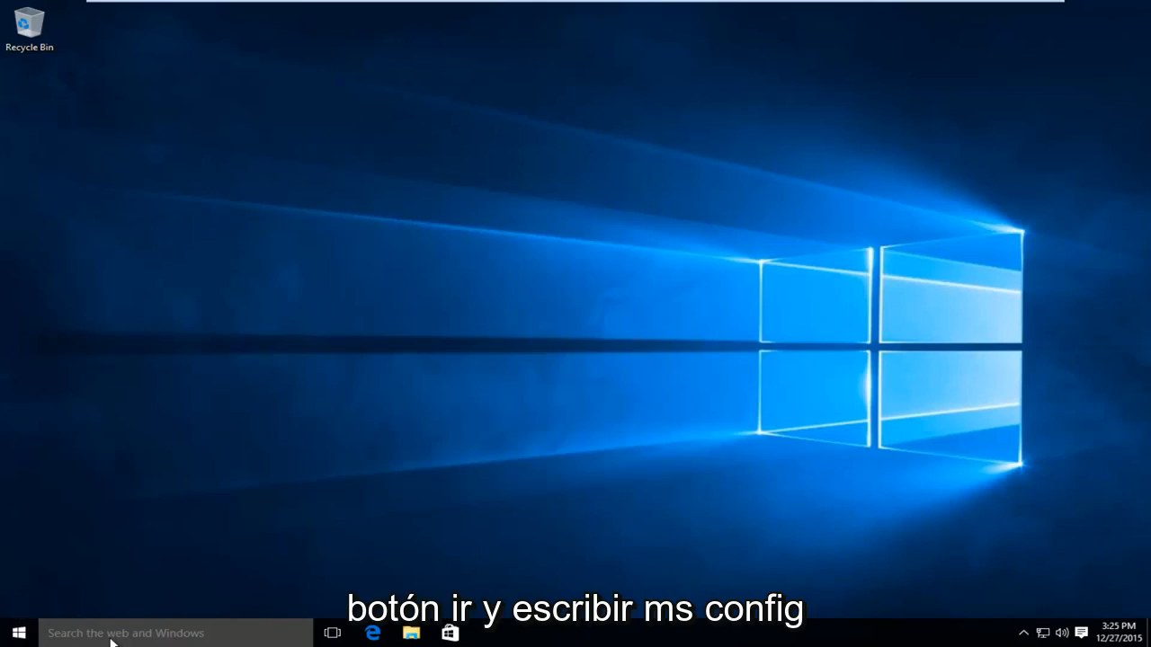
click(135, 633)
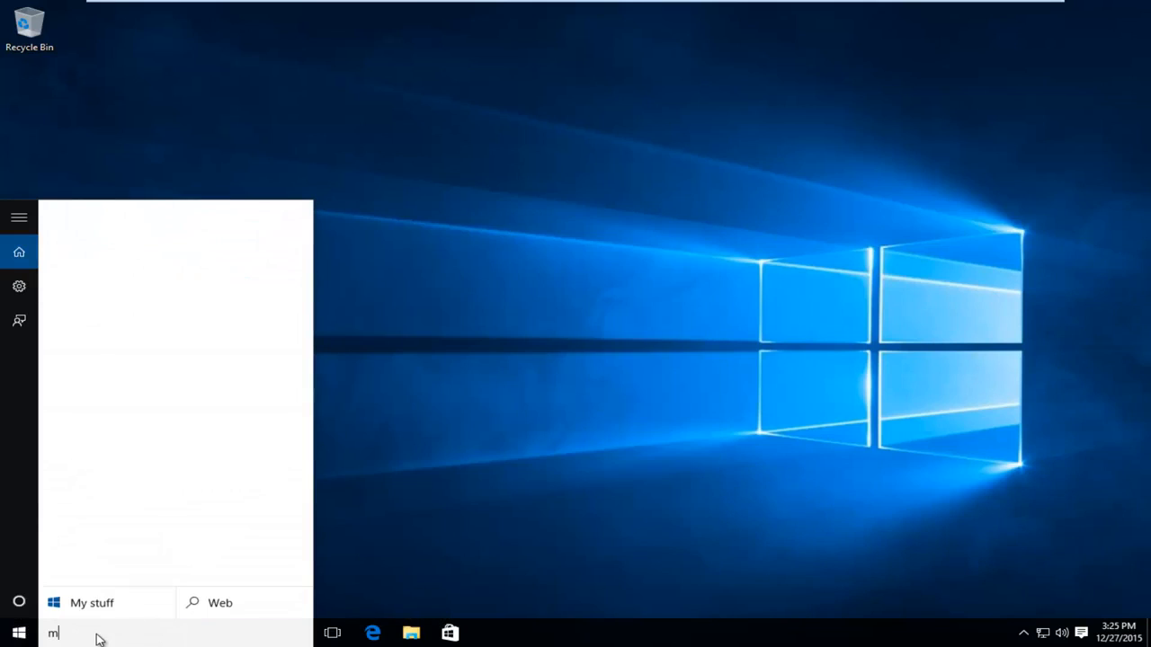
text(sconfig)
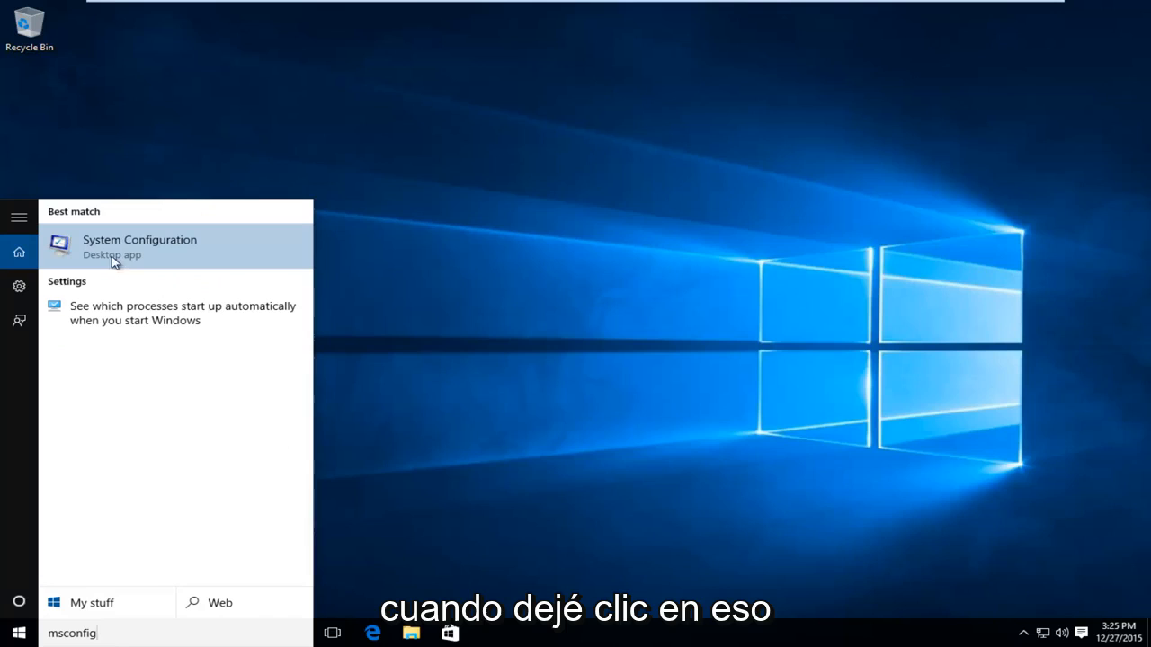
click(141, 247)
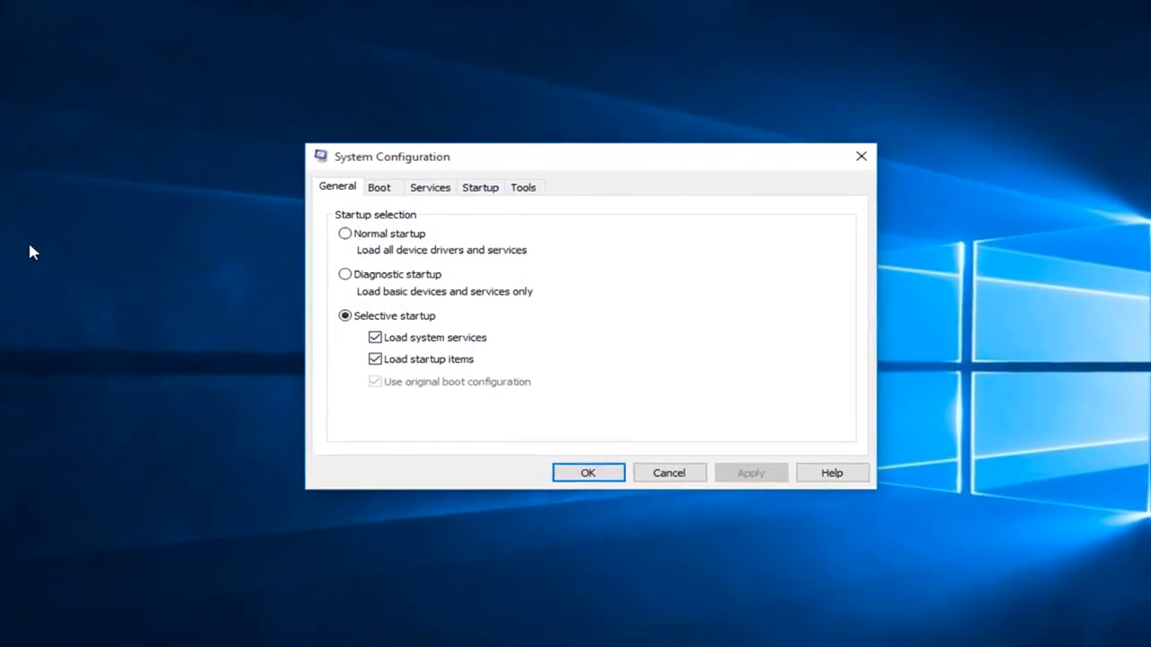
- On Services, hide all Microsoft services, disable the remaining ones, and apply
click(430, 187)
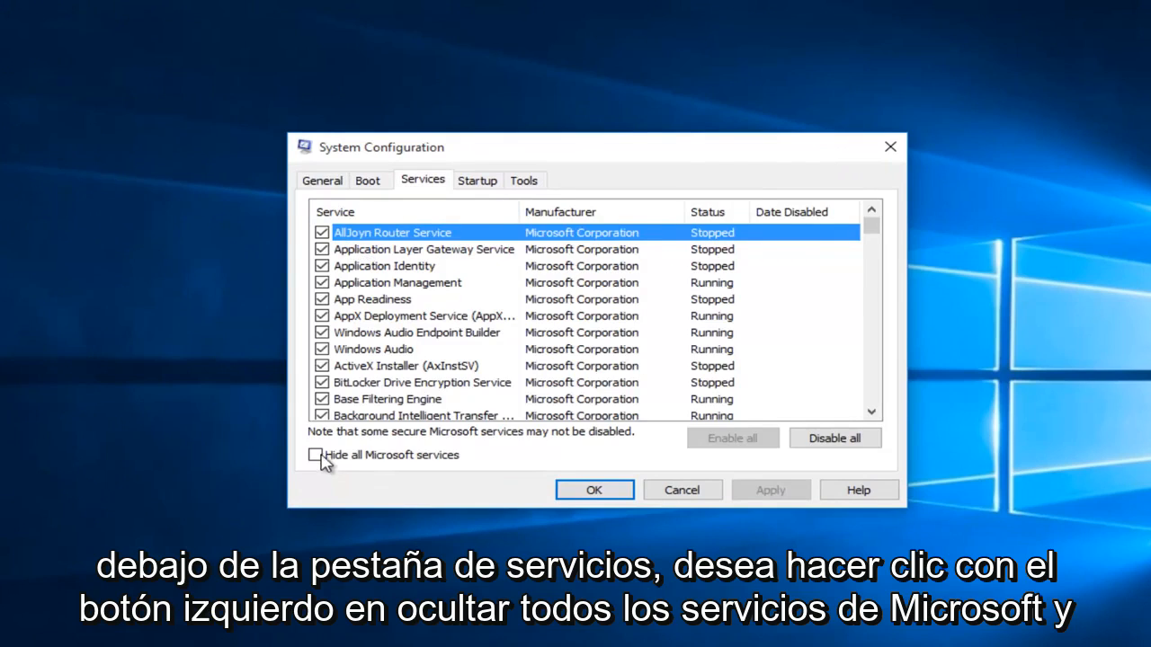
click(316, 454)
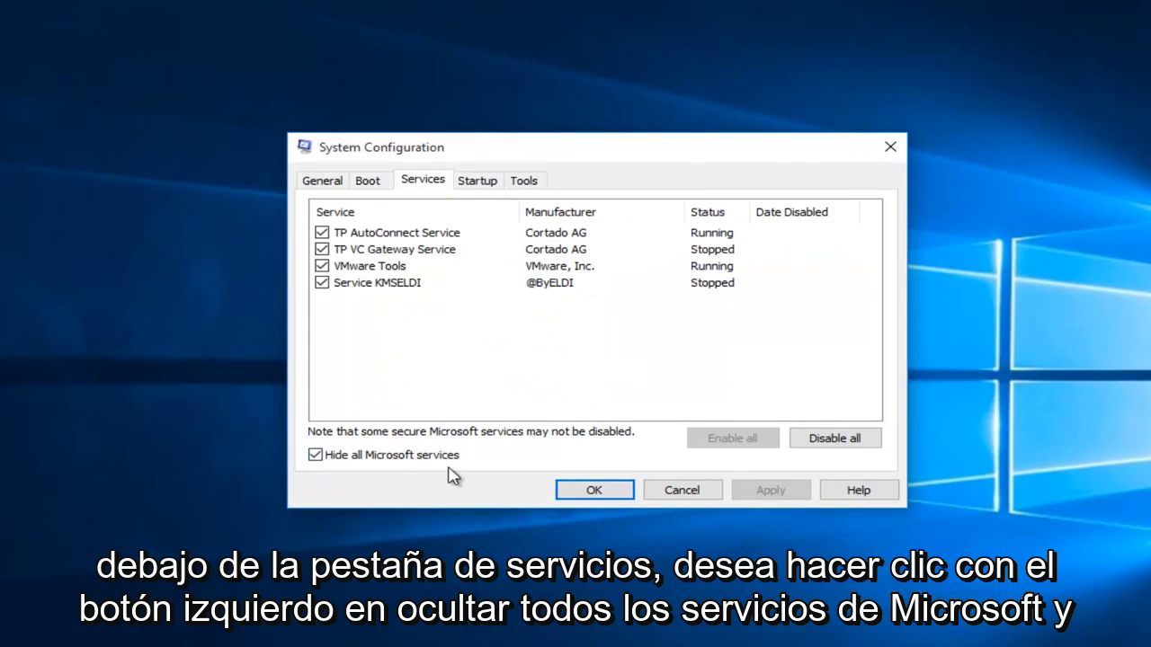
mouse_move(554, 471)
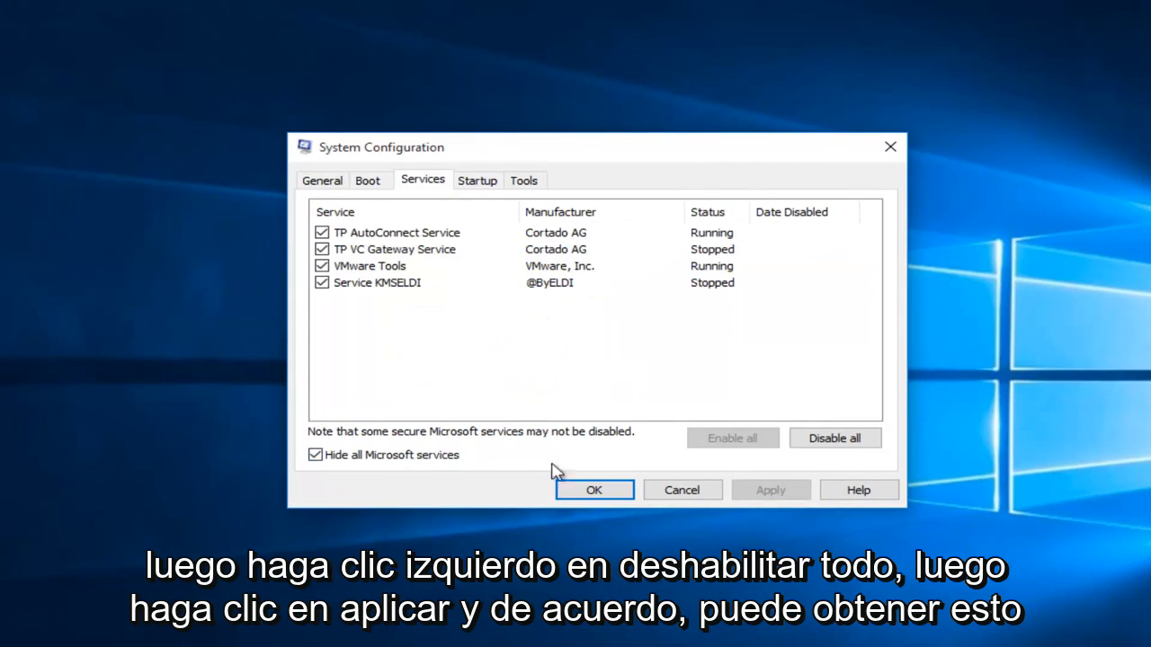
click(834, 439)
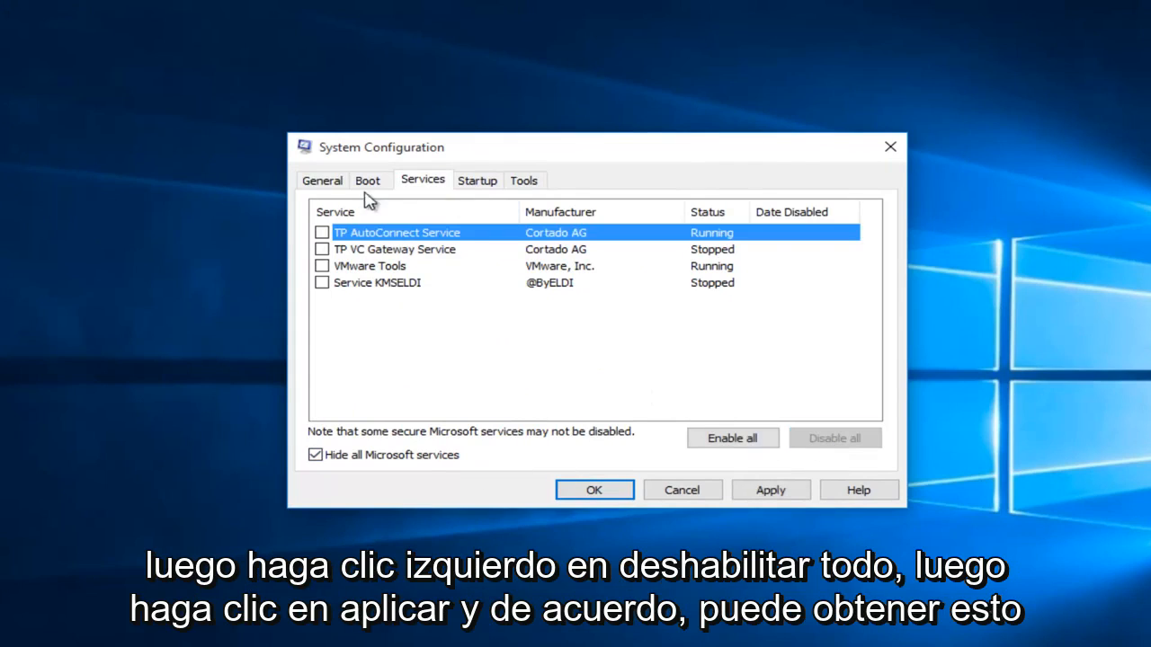
mouse_move(769, 489)
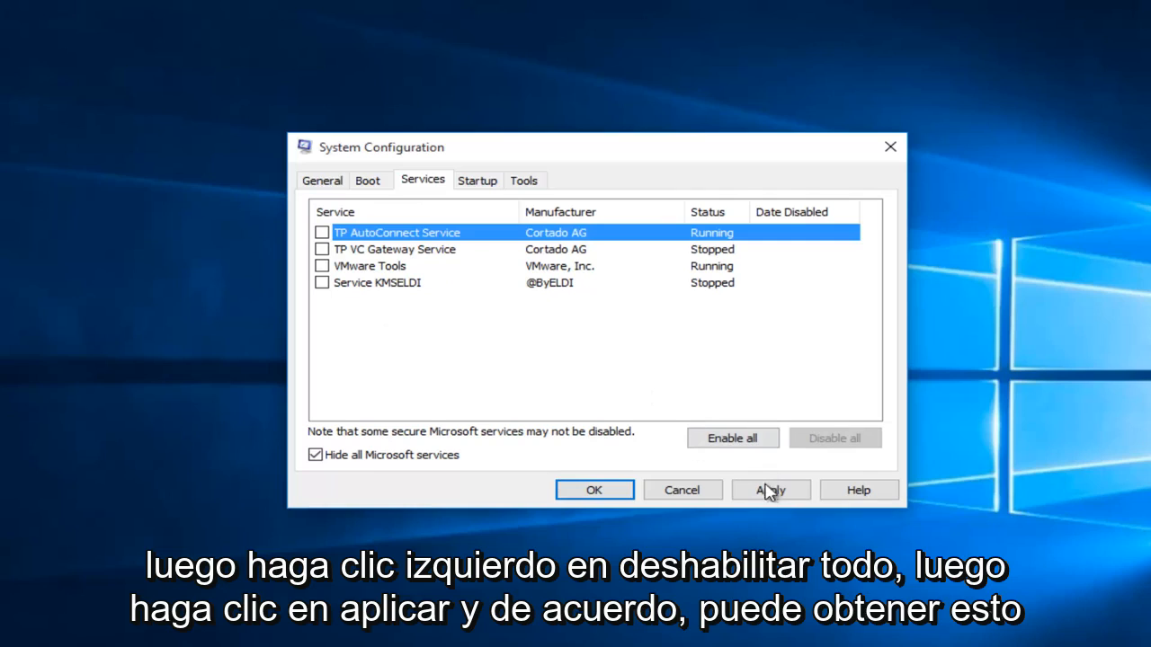
click(593, 489)
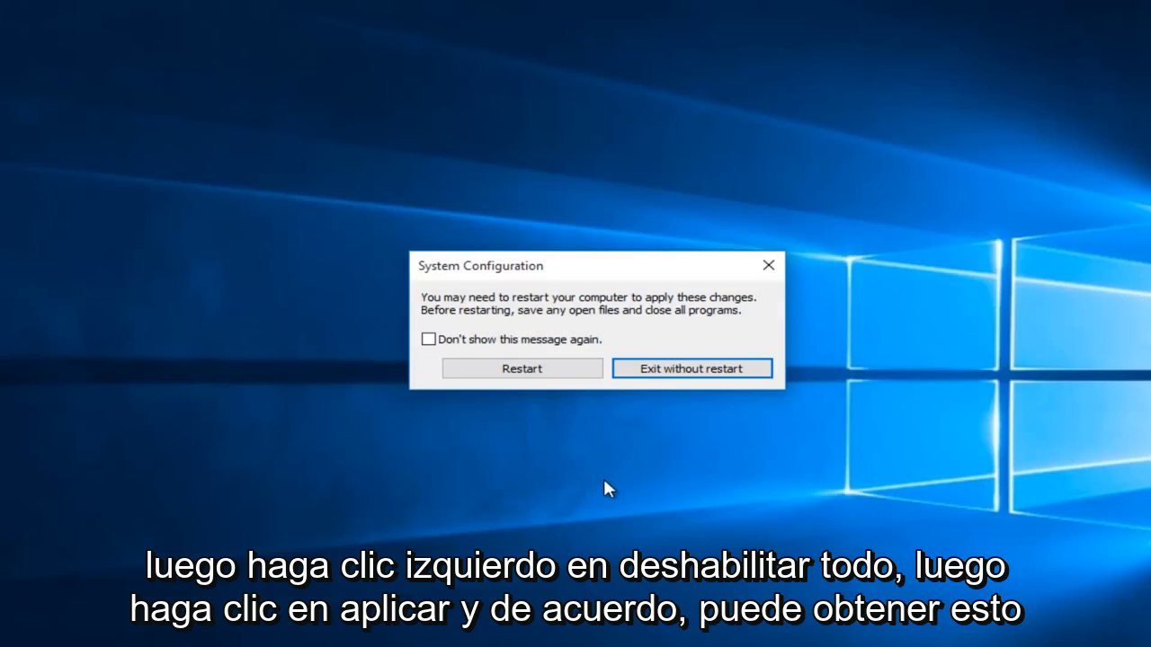
mouse_move(615, 317)
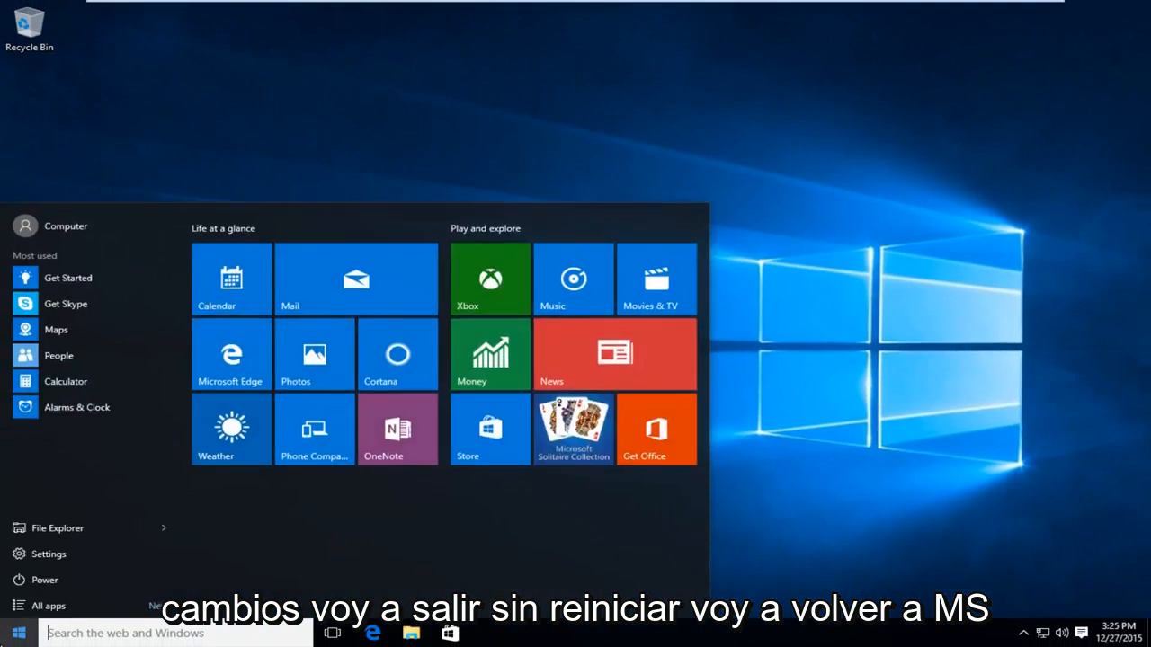
- Reopen System Configuration via msconfig and view the Startup section
text(msconfig)
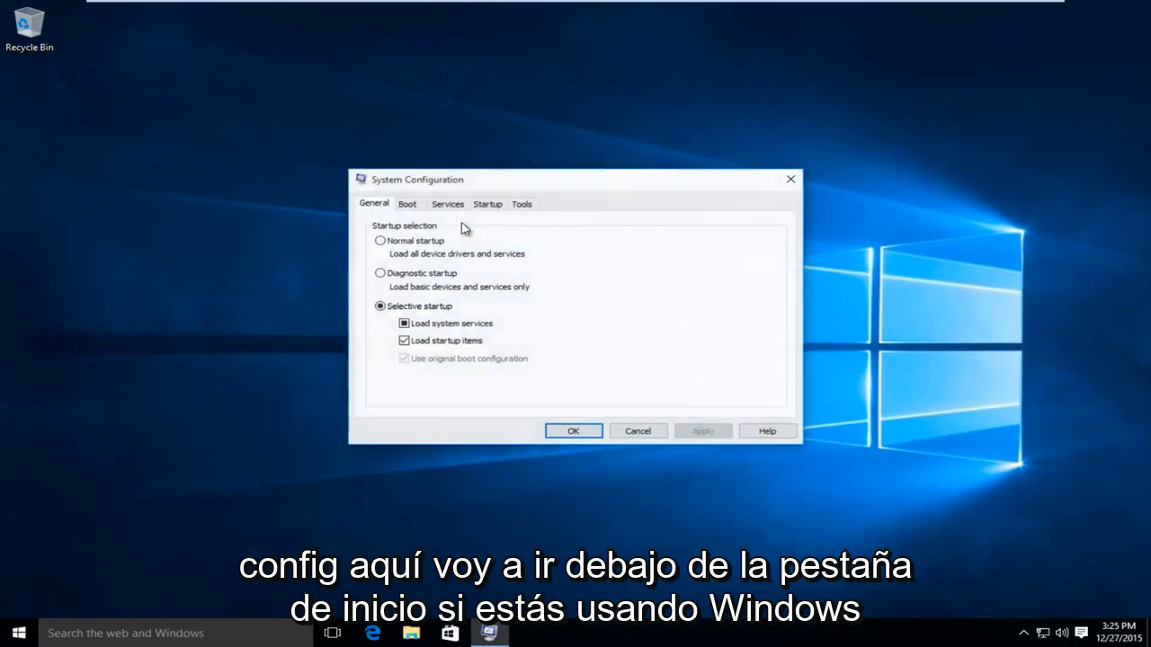
click(488, 205)
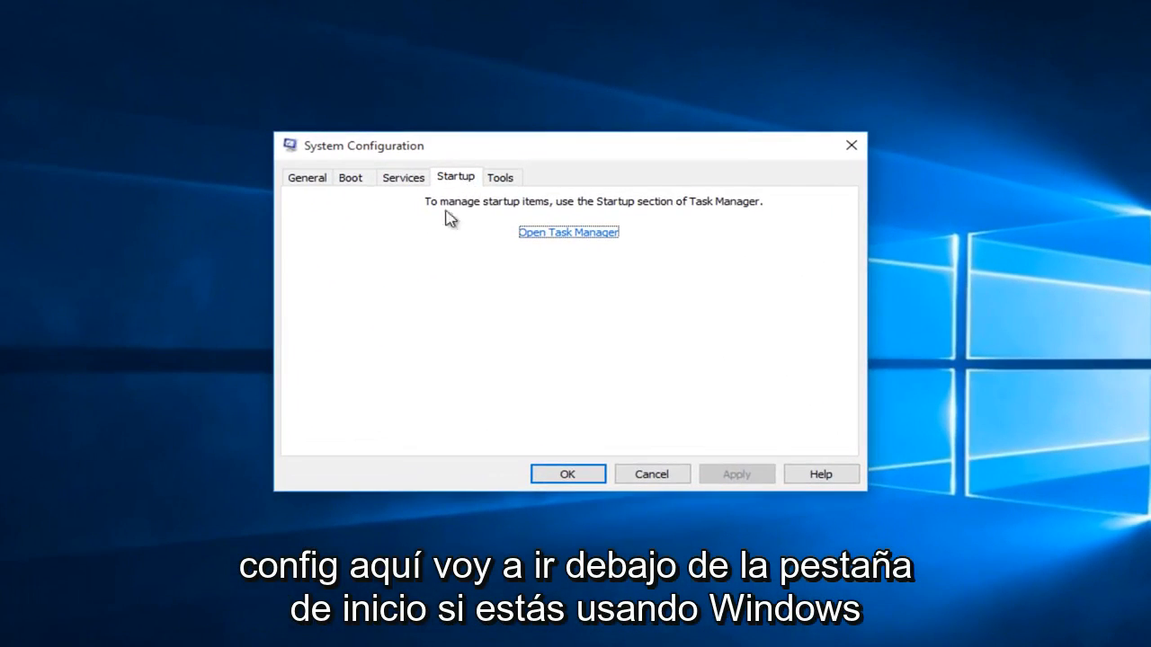
mouse_move(423, 288)
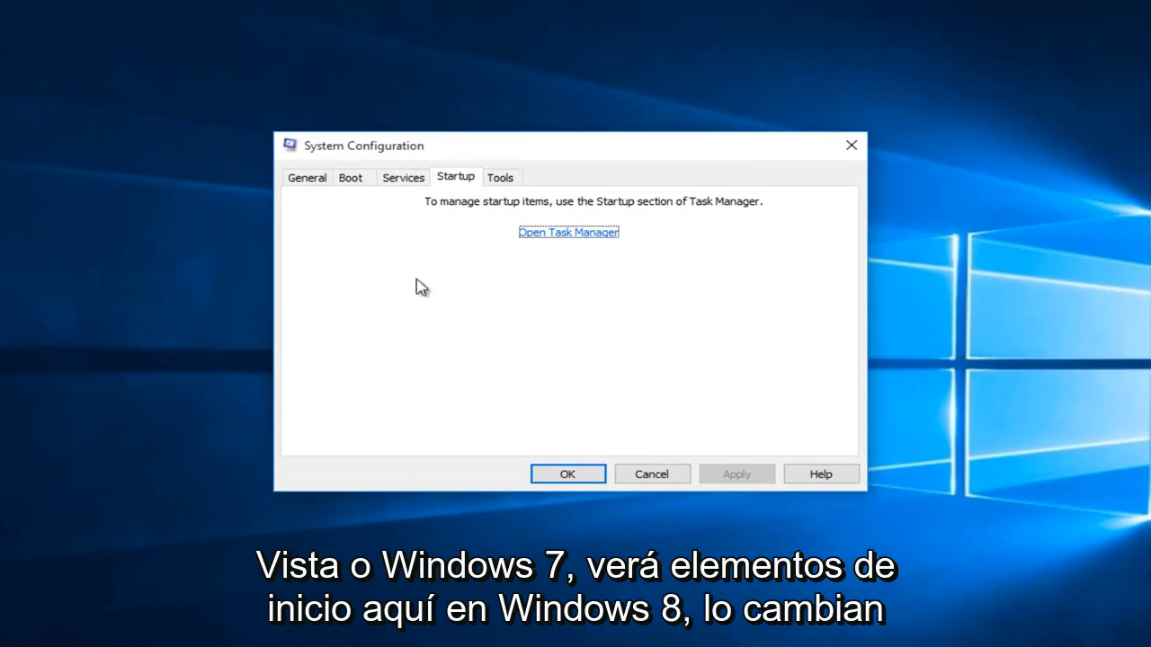
mouse_move(448, 223)
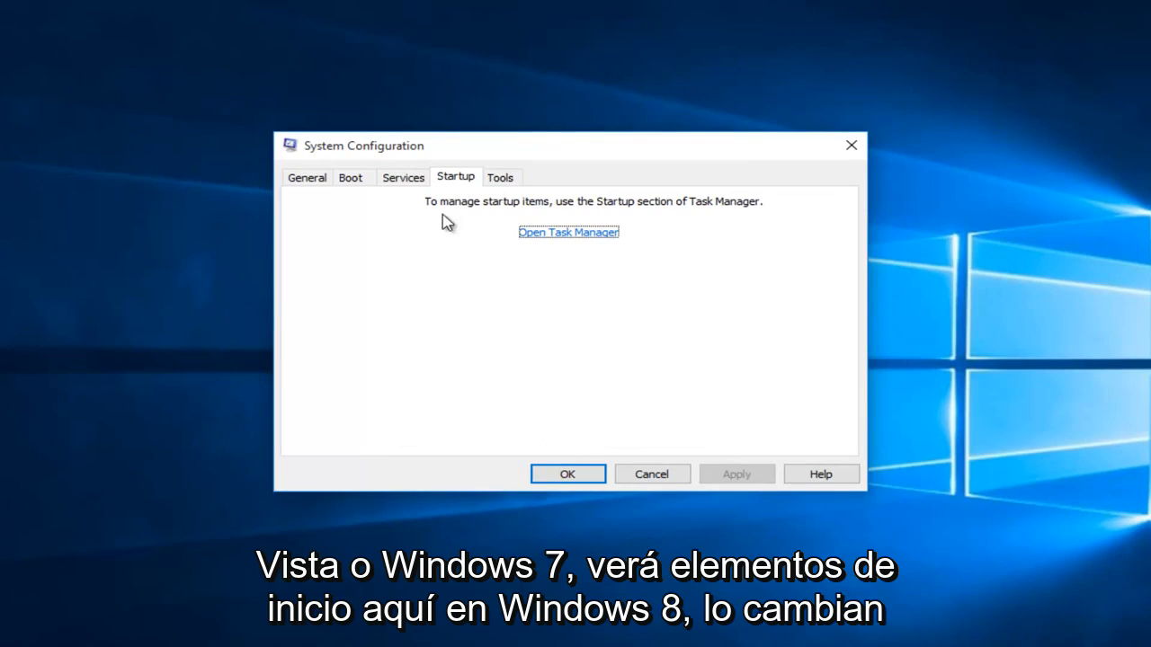
mouse_move(536, 238)
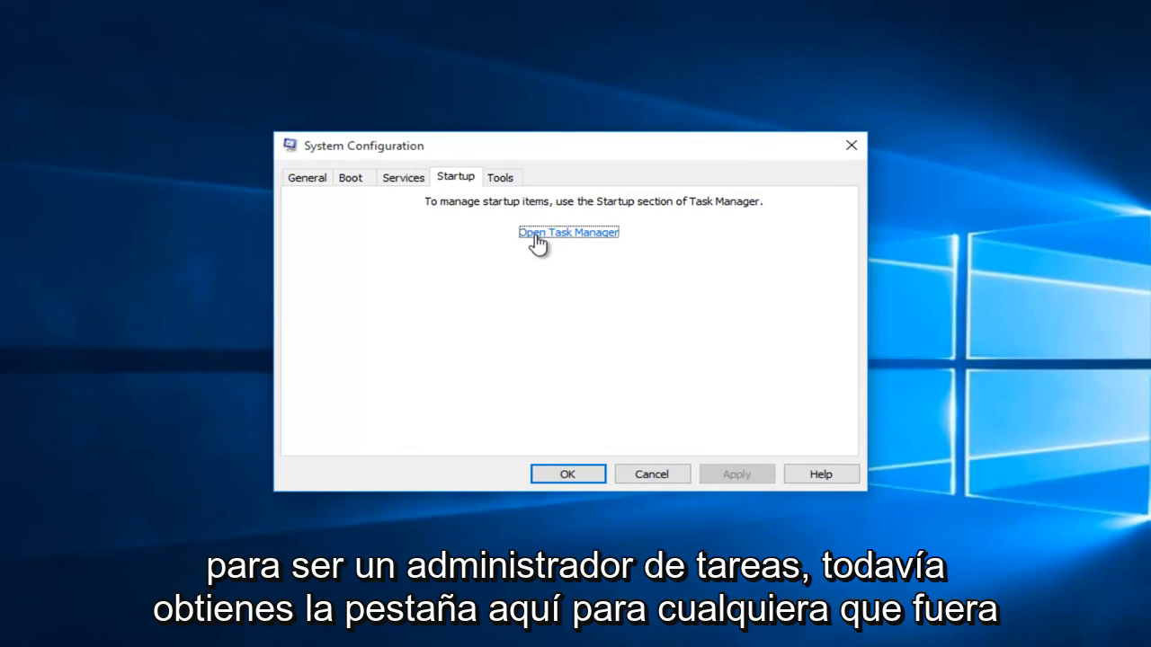
mouse_move(508, 219)
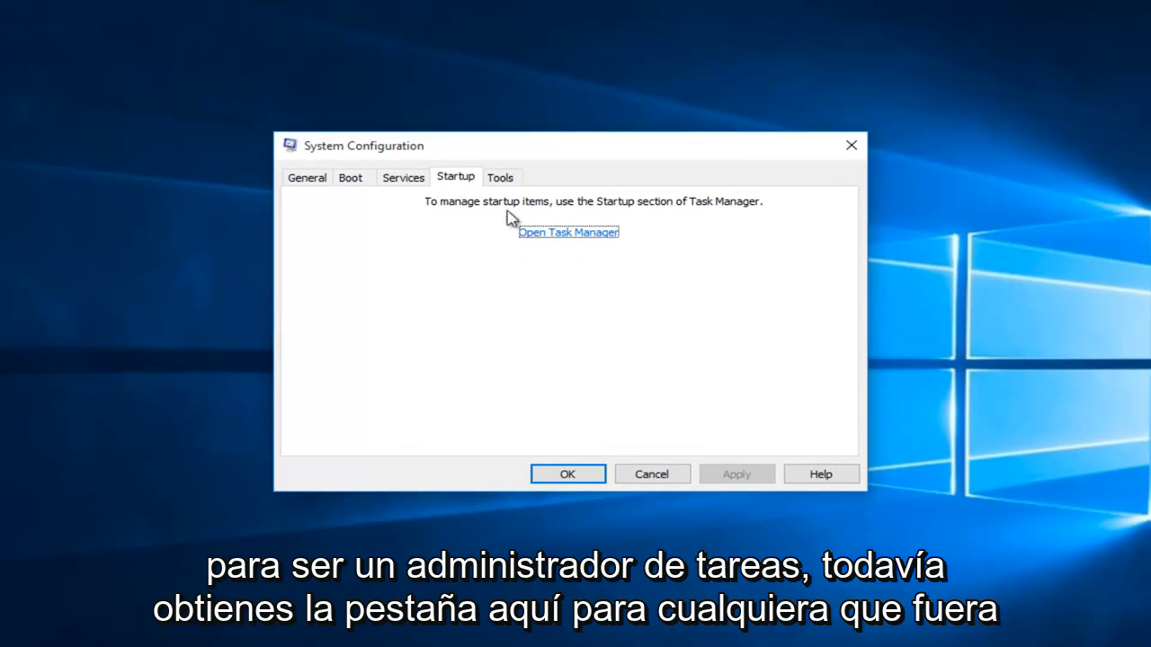
mouse_move(511, 230)
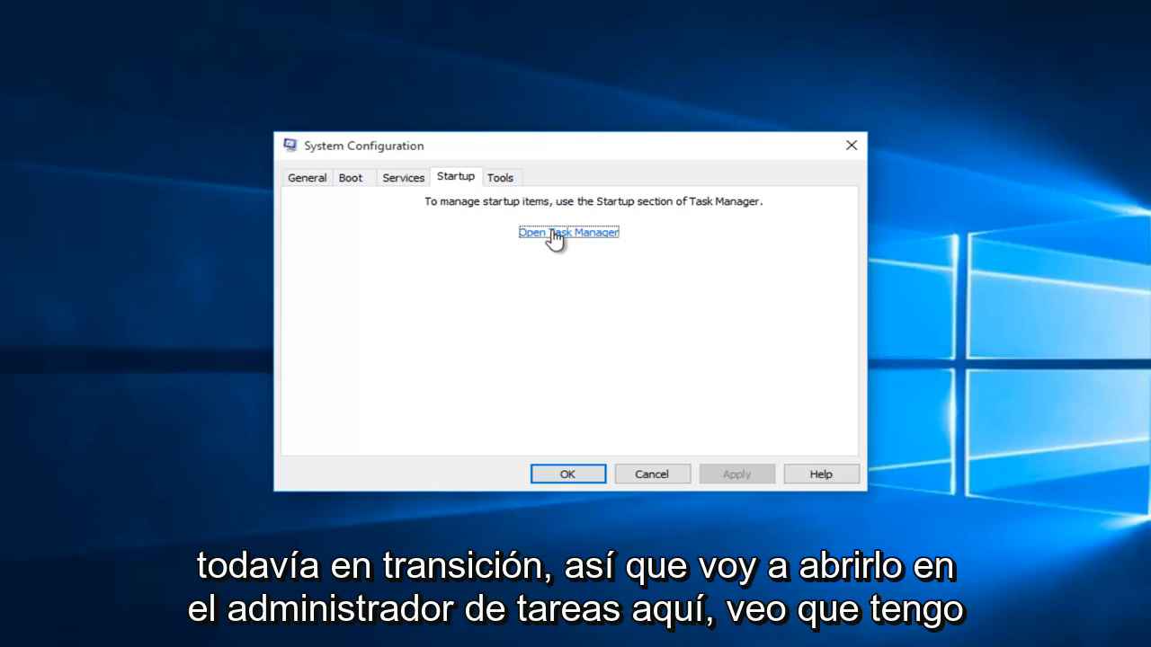
click(568, 232)
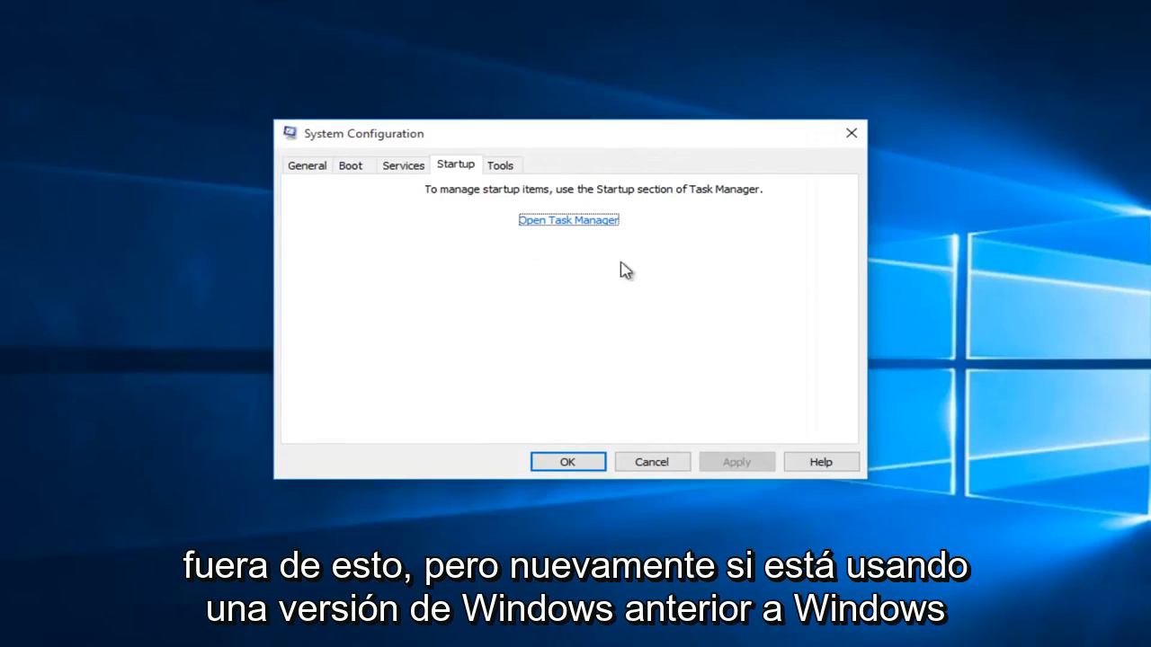
mouse_move(449, 313)
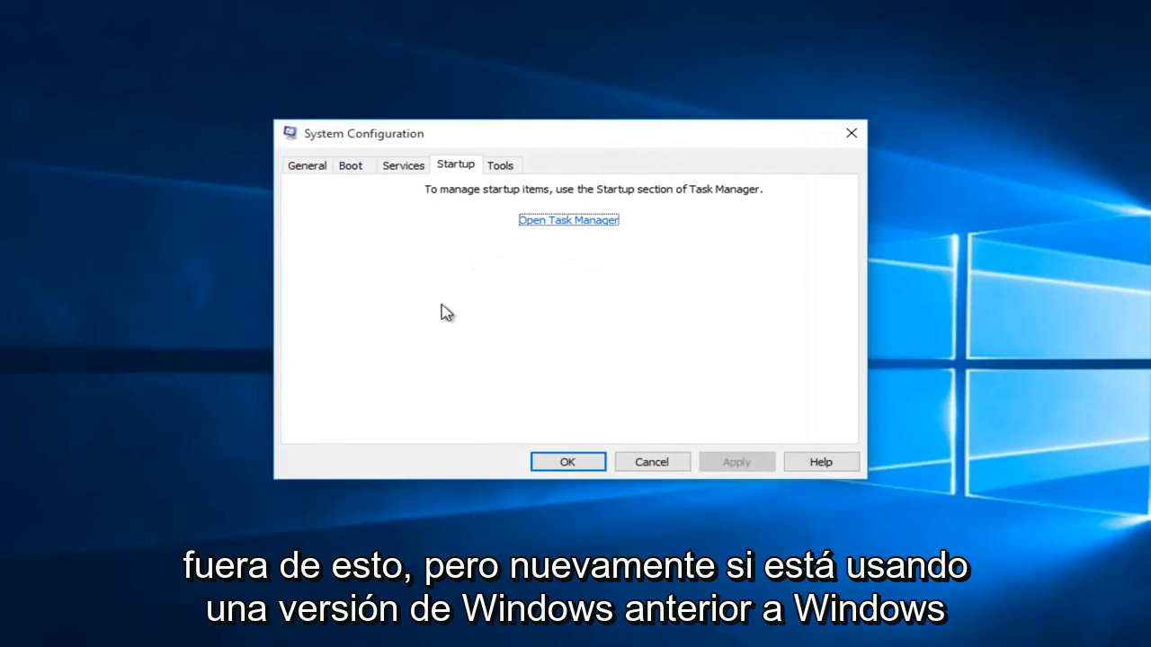
mouse_move(326, 212)
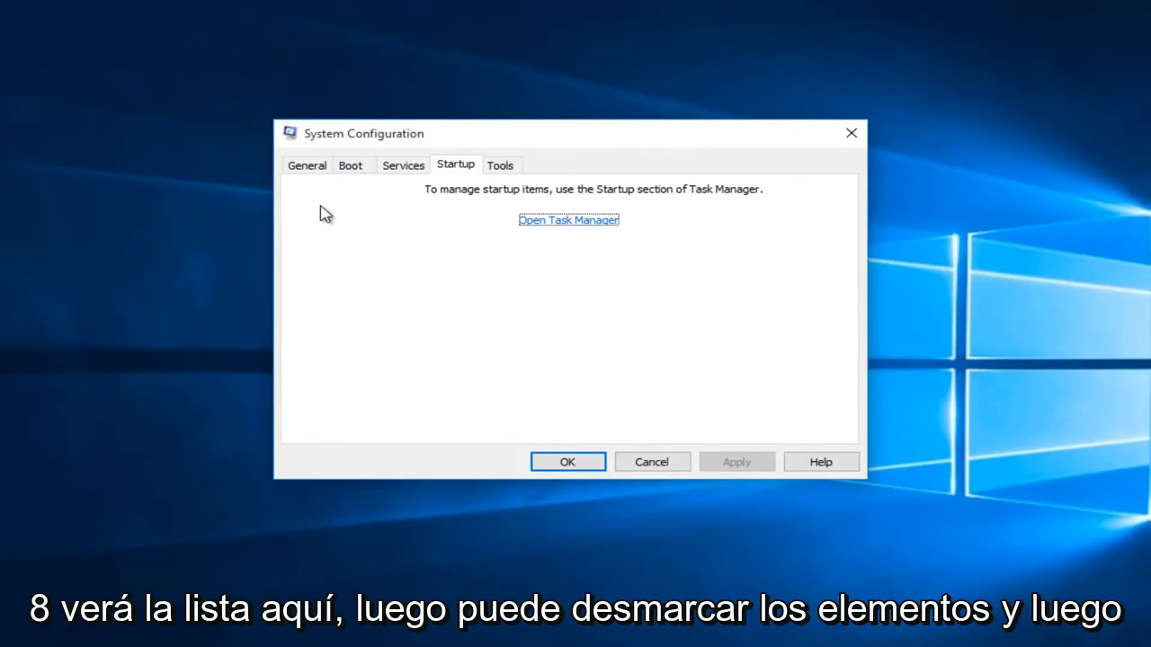
mouse_move(324, 278)
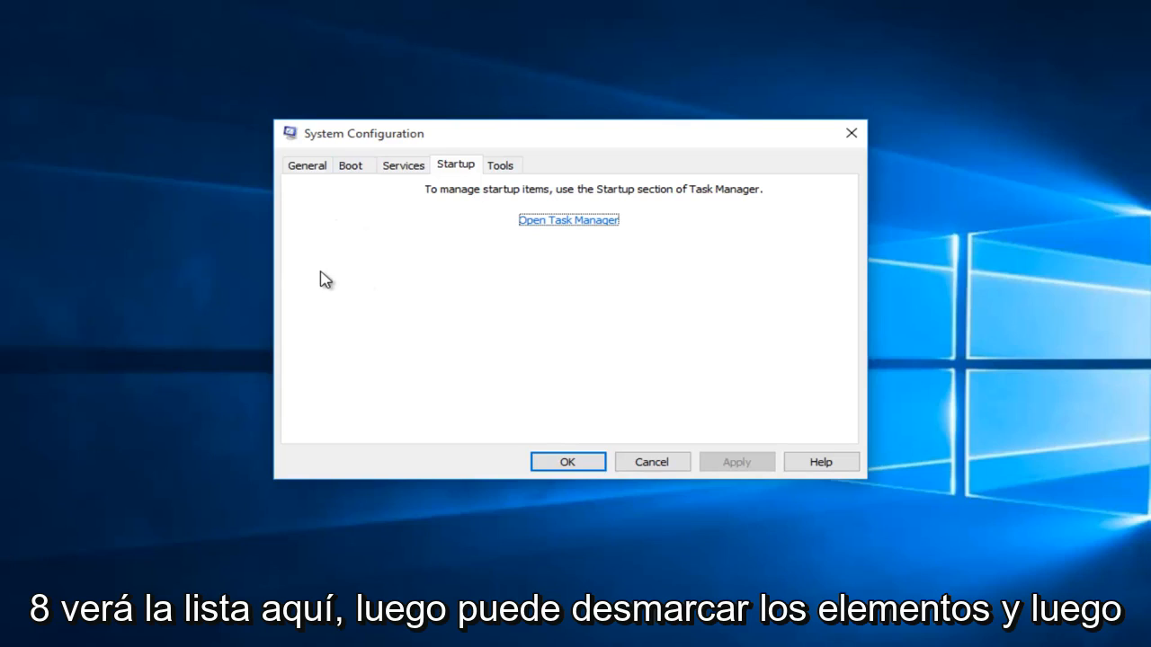
mouse_move(658, 428)
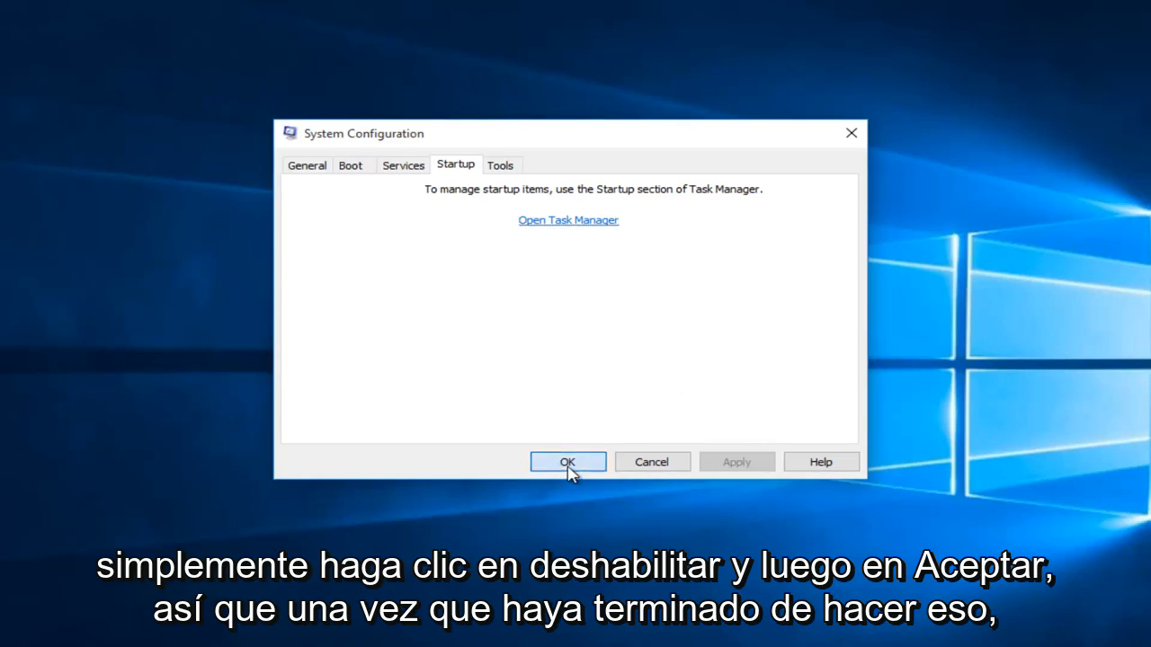
- Confirm the clean boot settings with OK and choose to restart the computer
click(568, 460)
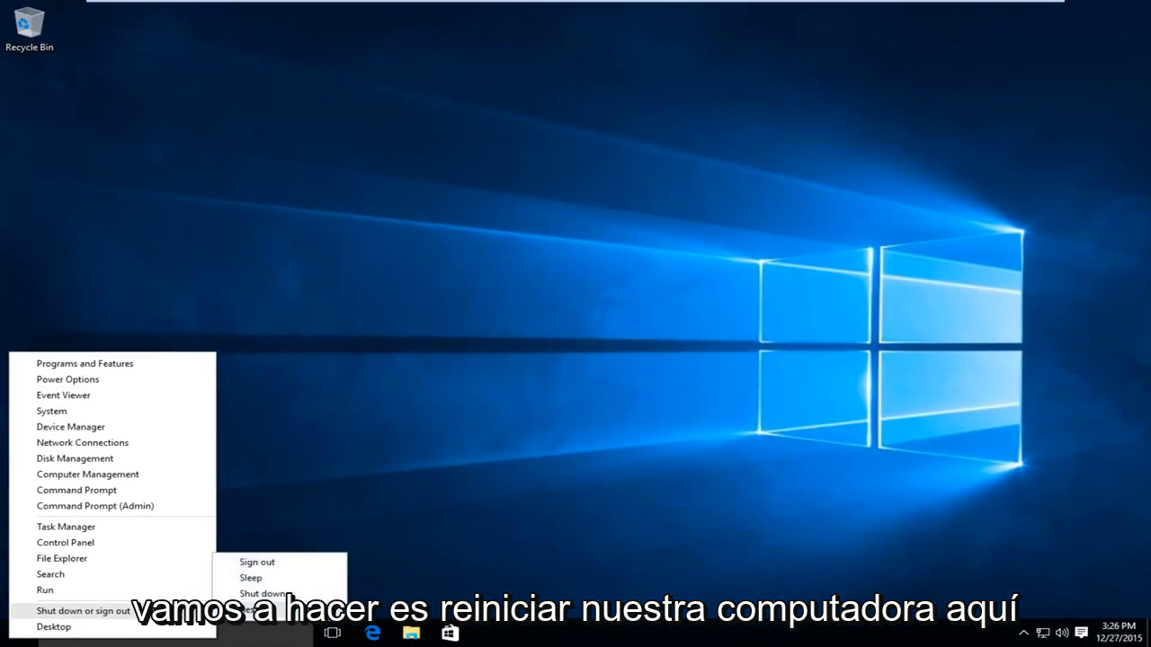
click(263, 608)
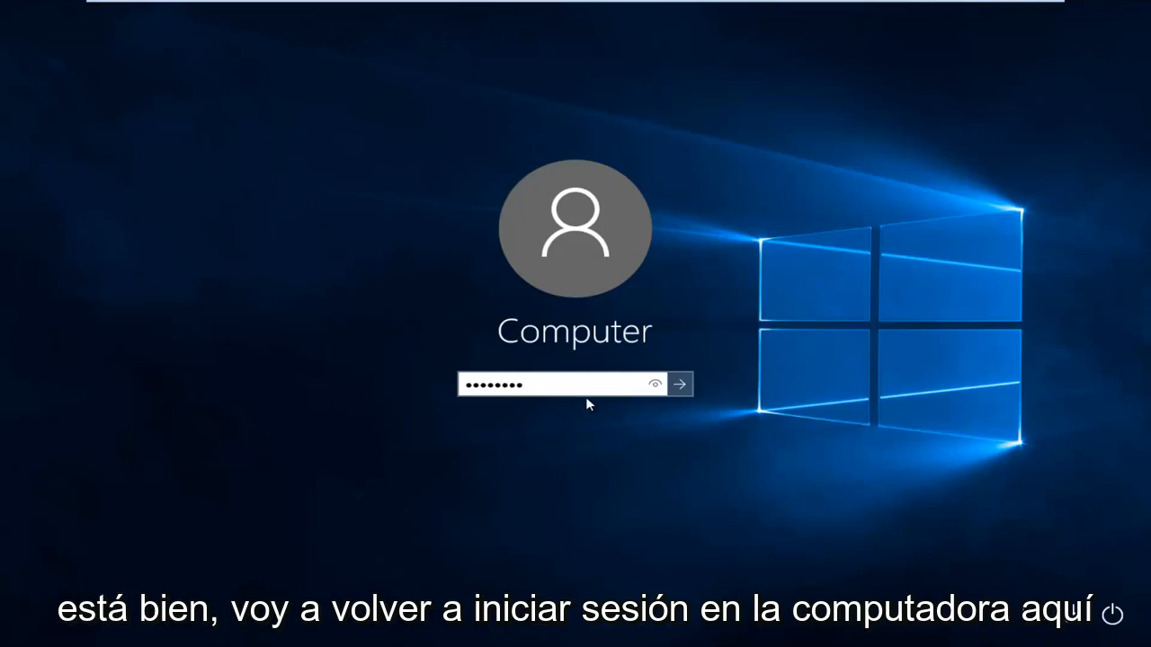
- Enter the account password and sign back in after the restart
click(680, 385)
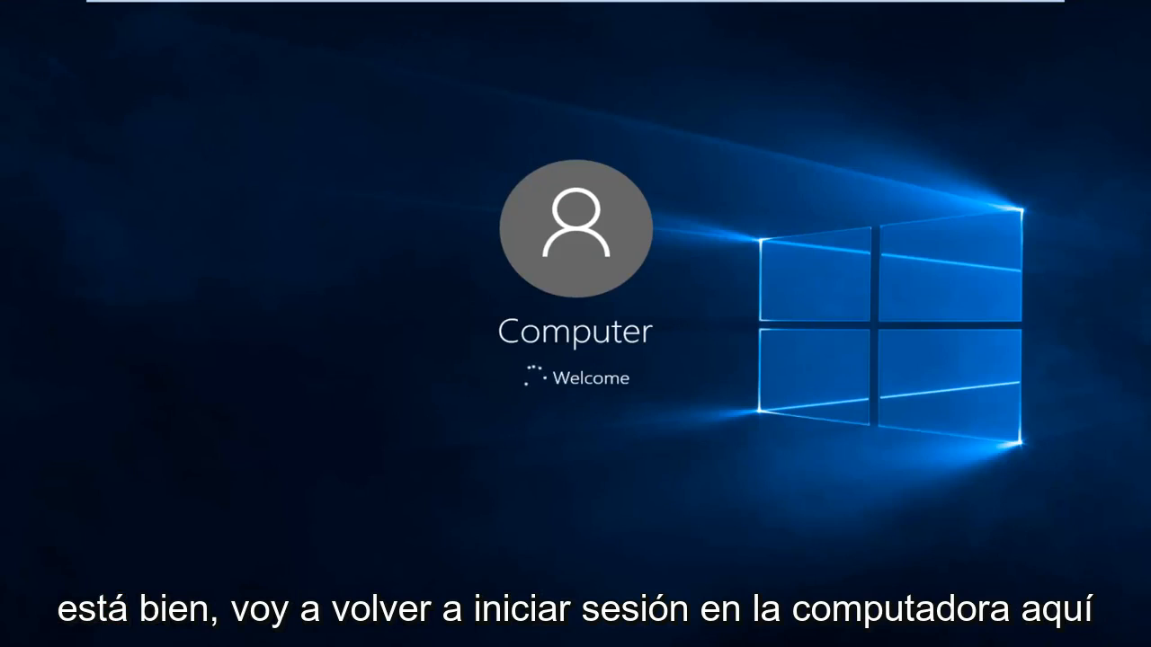